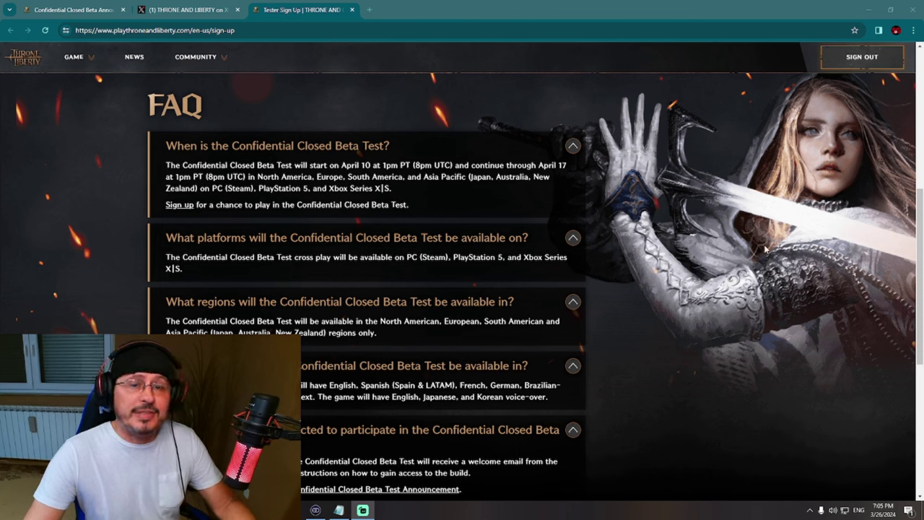
{"action": "mouse_move", "coordinate": [718, 254]}
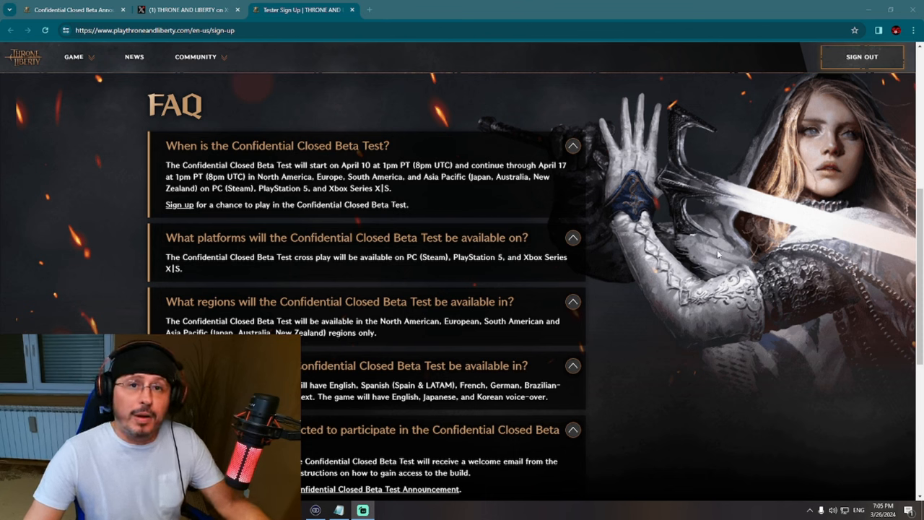
{"action": "mouse_move", "coordinate": [671, 251]}
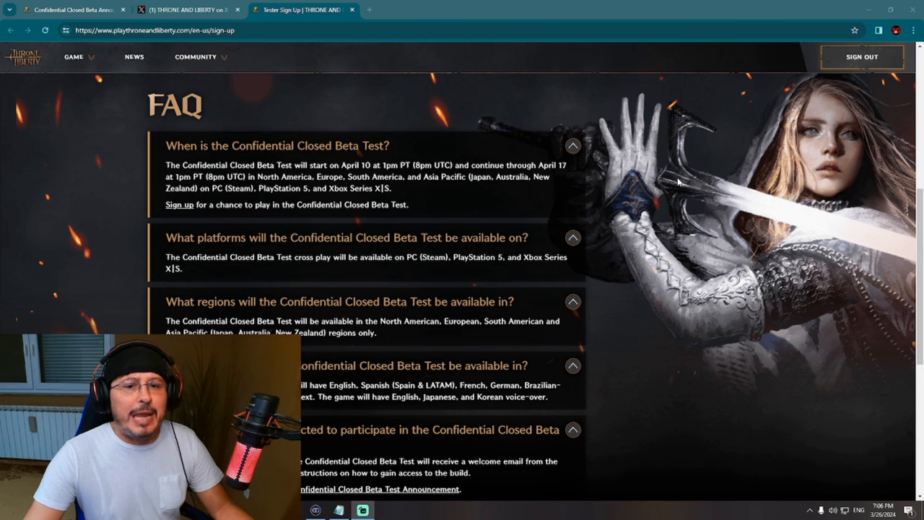
{"action": "mouse_move", "coordinate": [672, 181]}
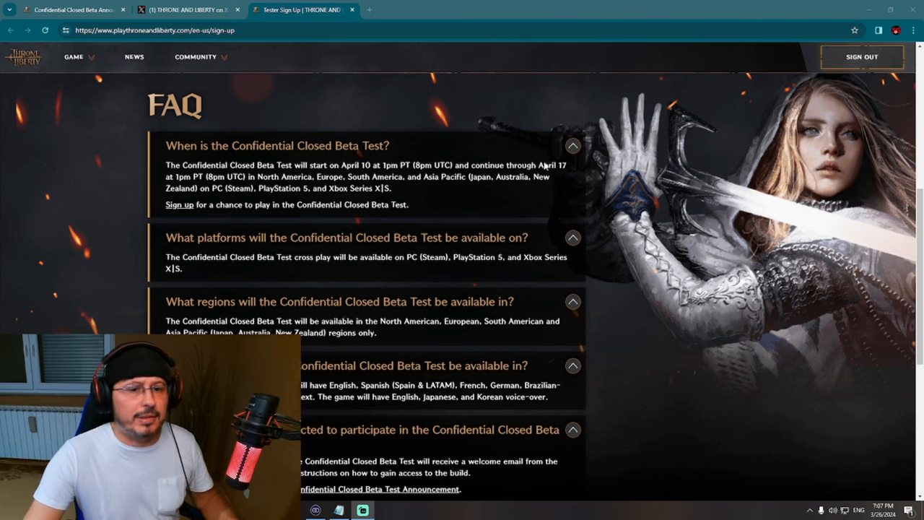
Step: Scroll down to the FAQ entries on languages, tester selection and progress carry-over
{"action": "scroll", "scroll_direction": "down", "scroll_amount": 3}
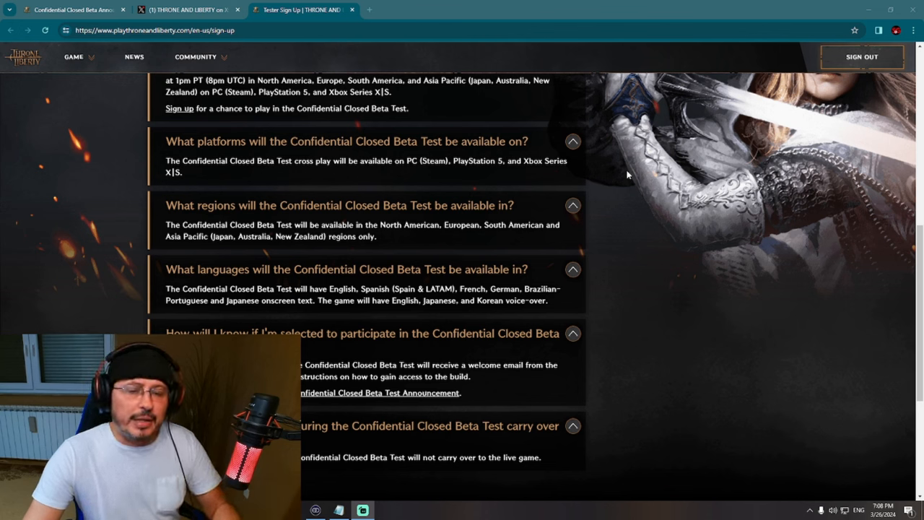
{"action": "mouse_move", "coordinate": [606, 176]}
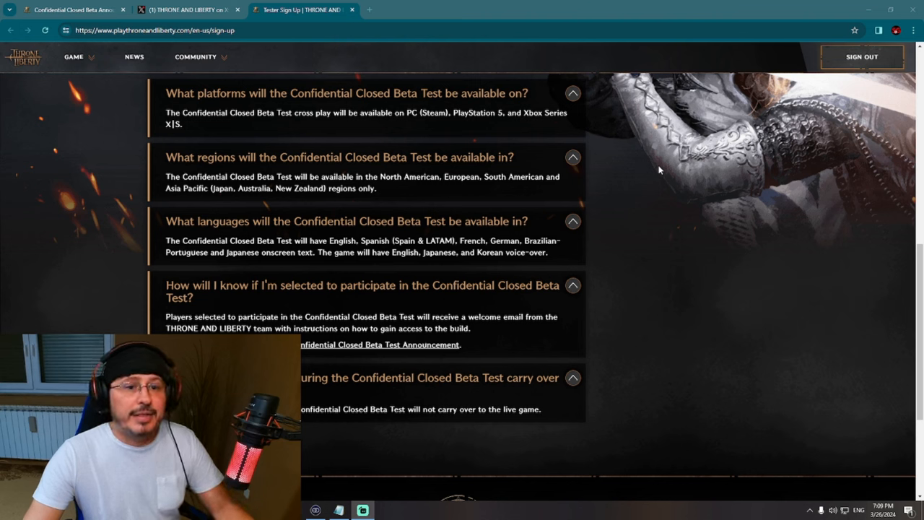
{"action": "mouse_move", "coordinate": [638, 172]}
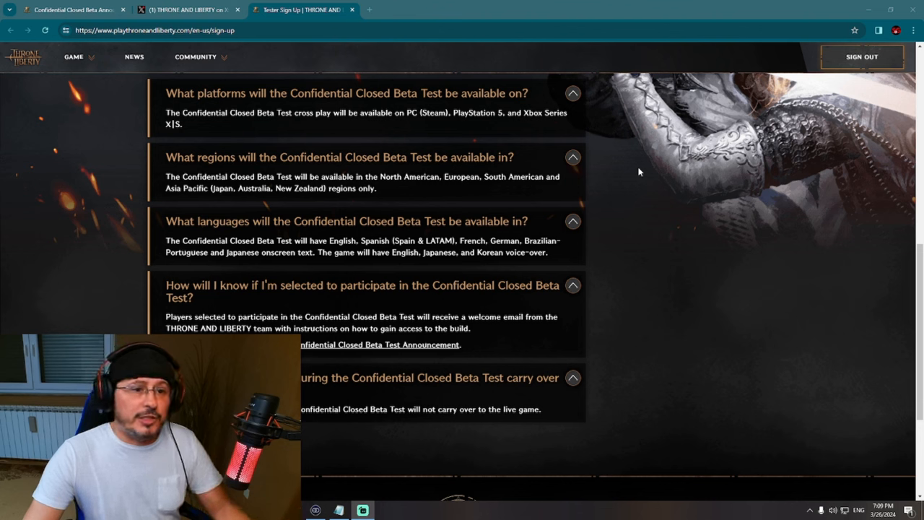
{"action": "mouse_move", "coordinate": [669, 196]}
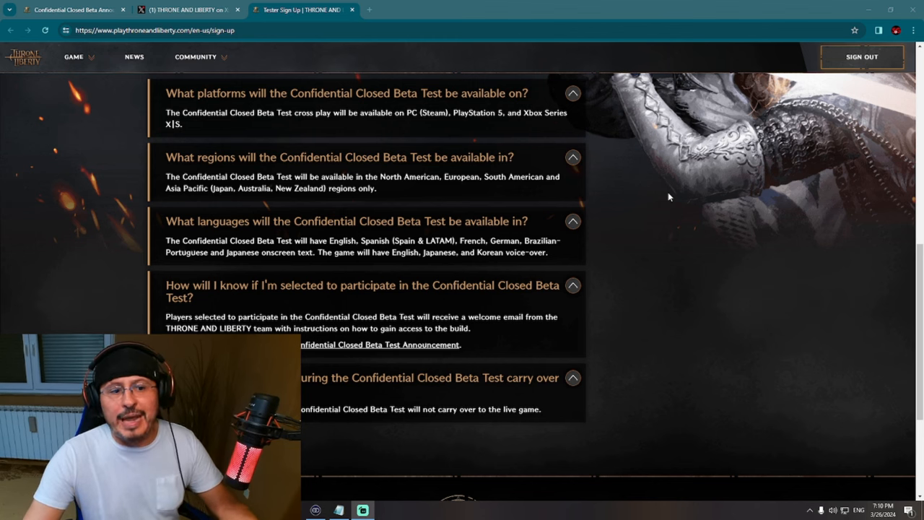
{"action": "scroll", "scroll_direction": "down", "scroll_amount": 3}
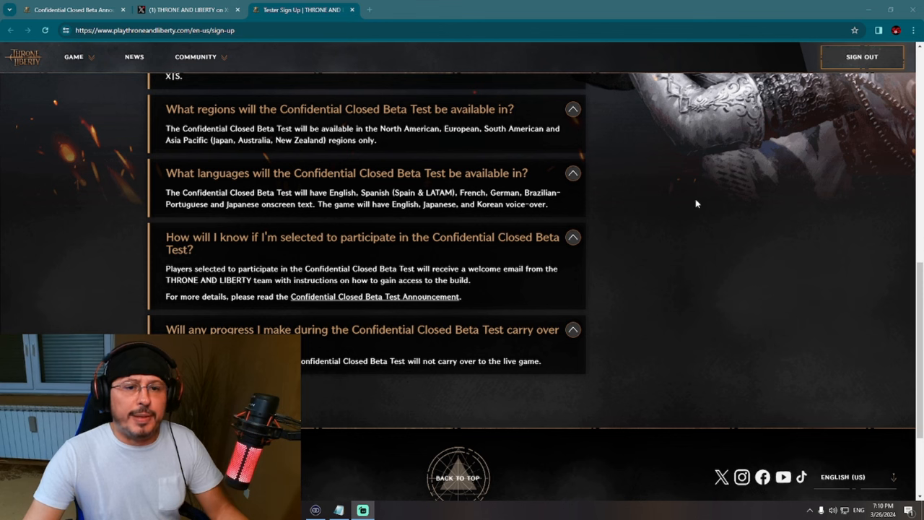
{"action": "mouse_move", "coordinate": [686, 192]}
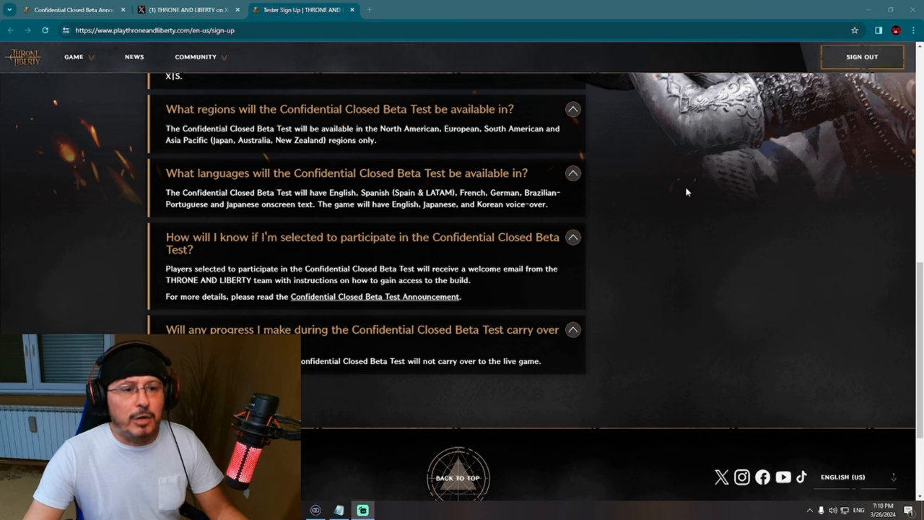
{"action": "mouse_move", "coordinate": [667, 185]}
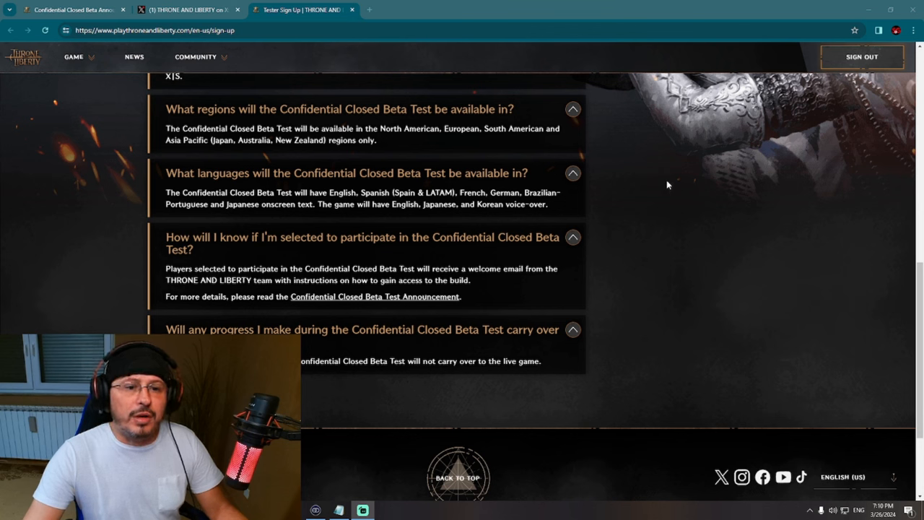
{"action": "mouse_move", "coordinate": [677, 192]}
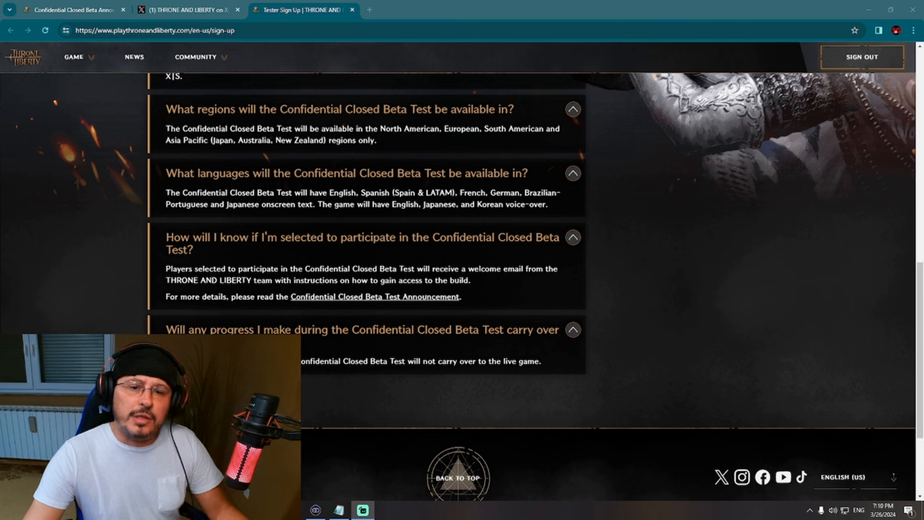
{"action": "double_click", "coordinate": [512, 205]}
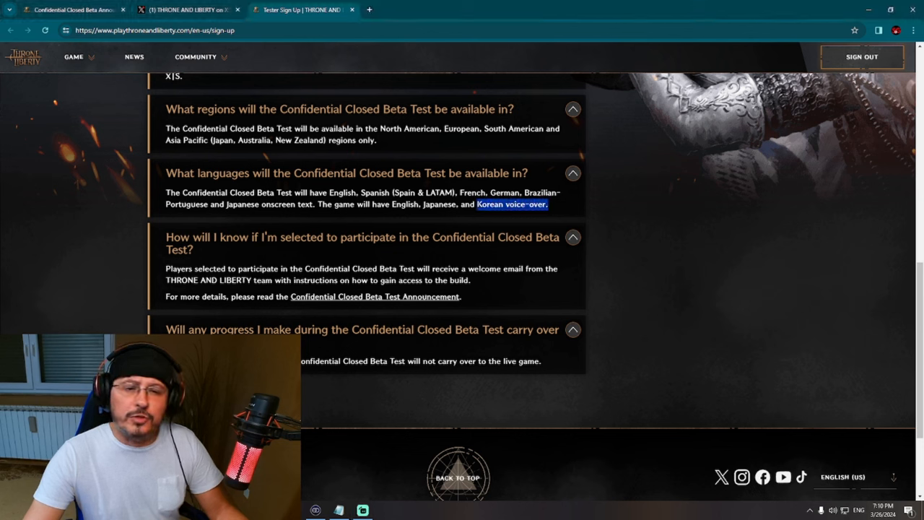
{"action": "mouse_move", "coordinate": [708, 171]}
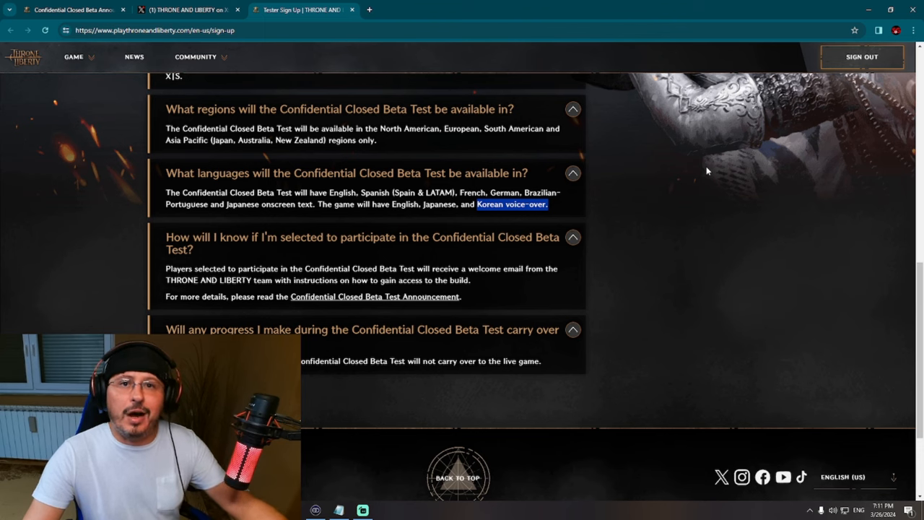
{"action": "scroll", "scroll_direction": "down", "scroll_amount": 3}
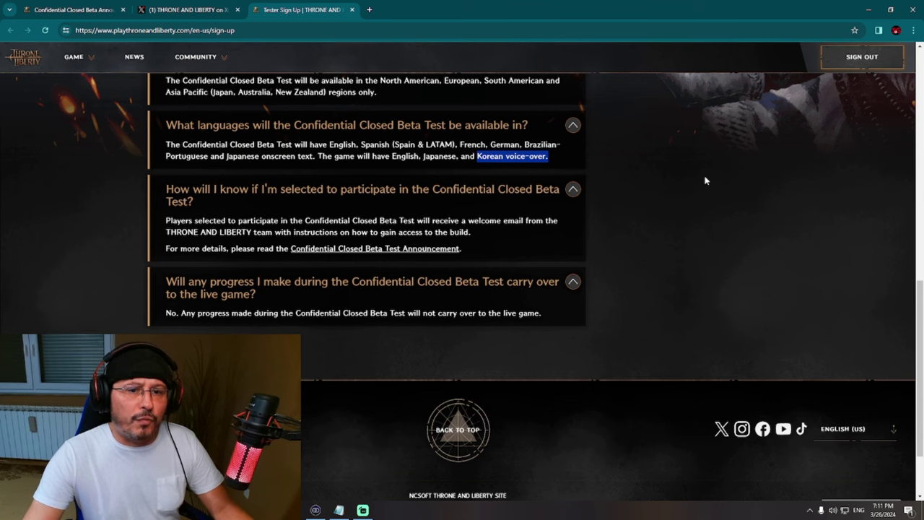
{"action": "scroll", "scroll_direction": "down", "scroll_amount": 3}
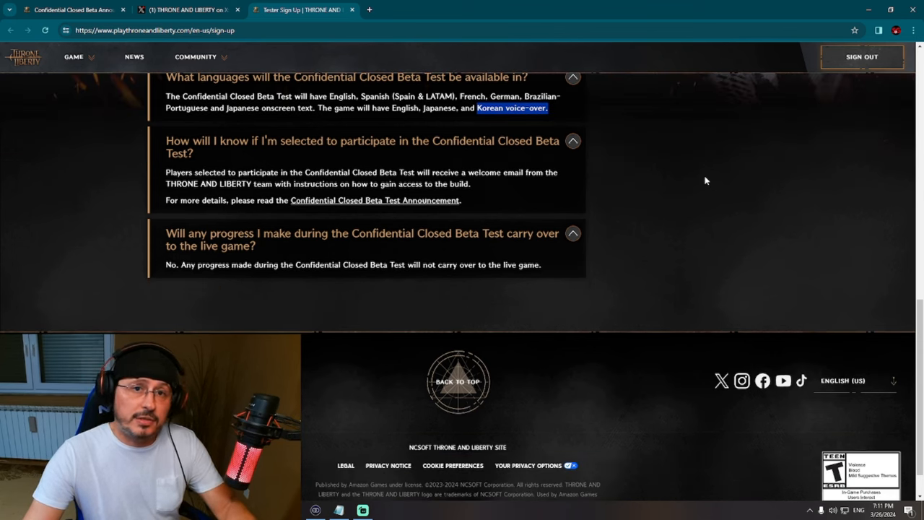
{"action": "mouse_move", "coordinate": [669, 178]}
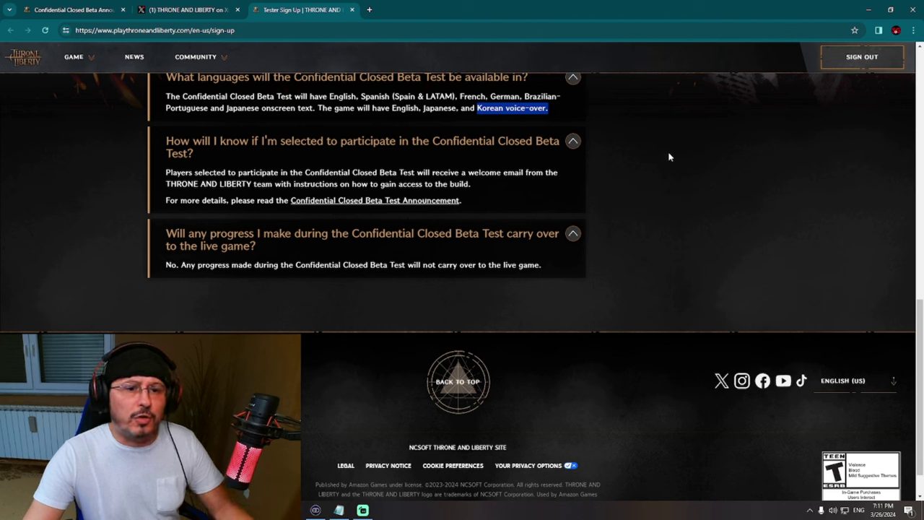
{"action": "mouse_move", "coordinate": [672, 161]}
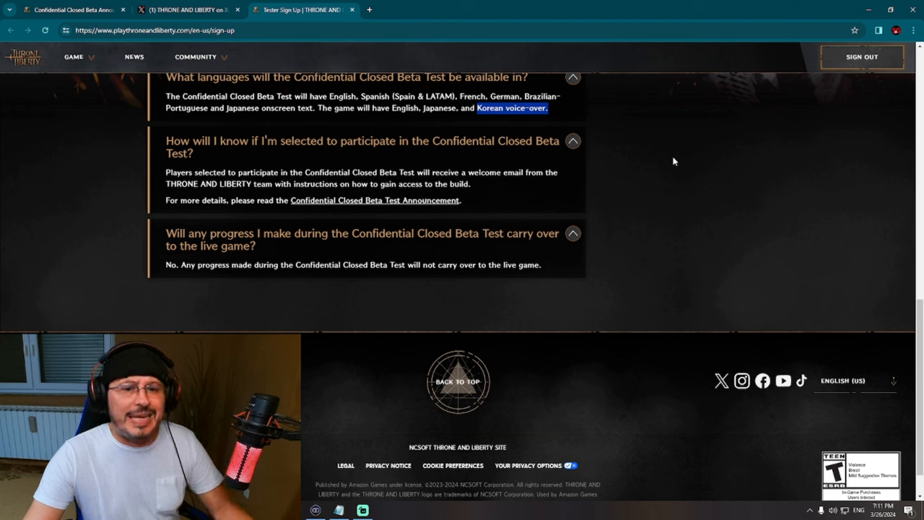
{"action": "mouse_move", "coordinate": [614, 175]}
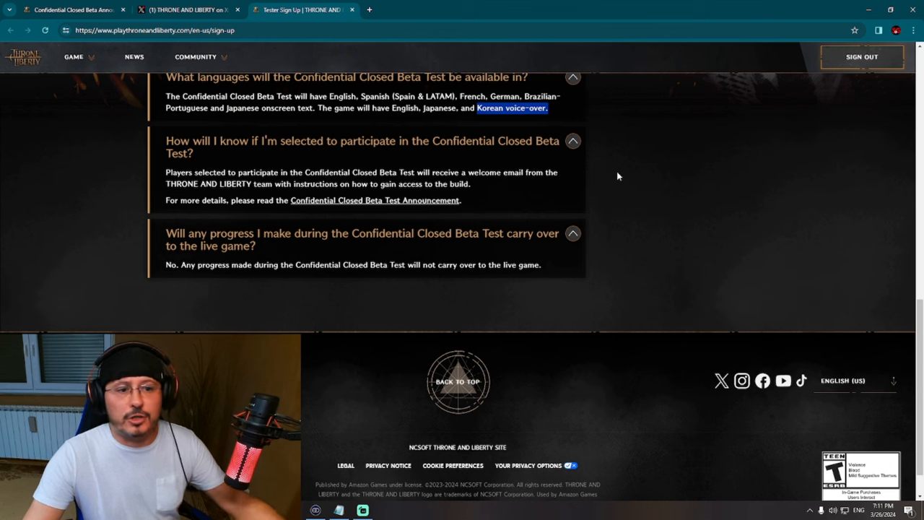
{"action": "mouse_move", "coordinate": [614, 175]}
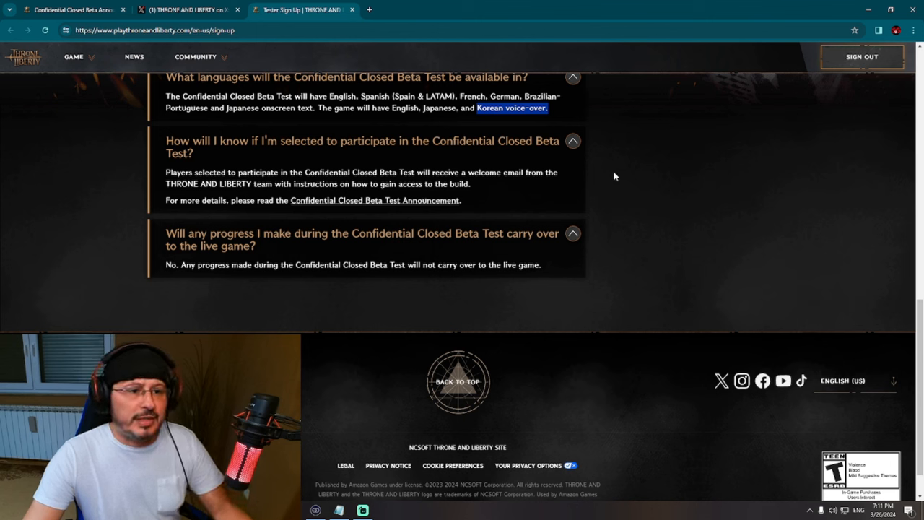
{"action": "mouse_move", "coordinate": [602, 173]}
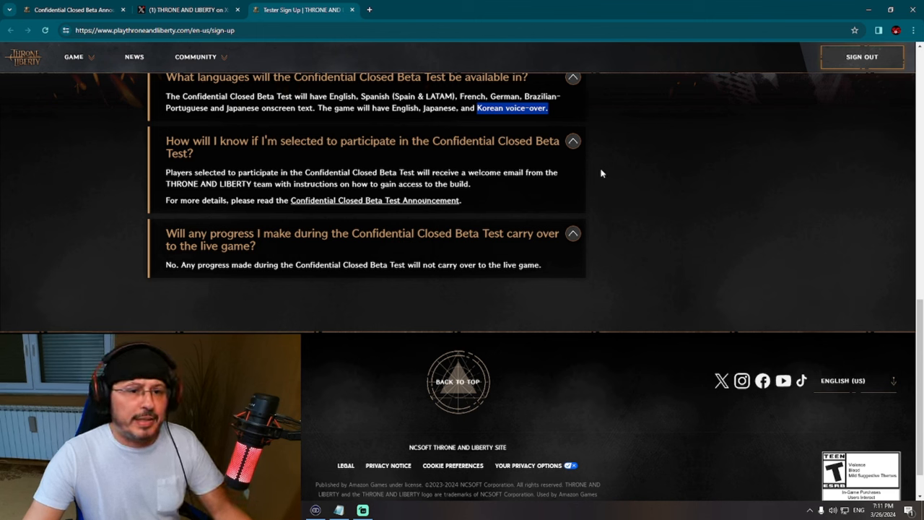
Step: Scroll to the page bottom to show the full legal and trademark footer
{"action": "scroll", "scroll_direction": "down", "scroll_amount": 3}
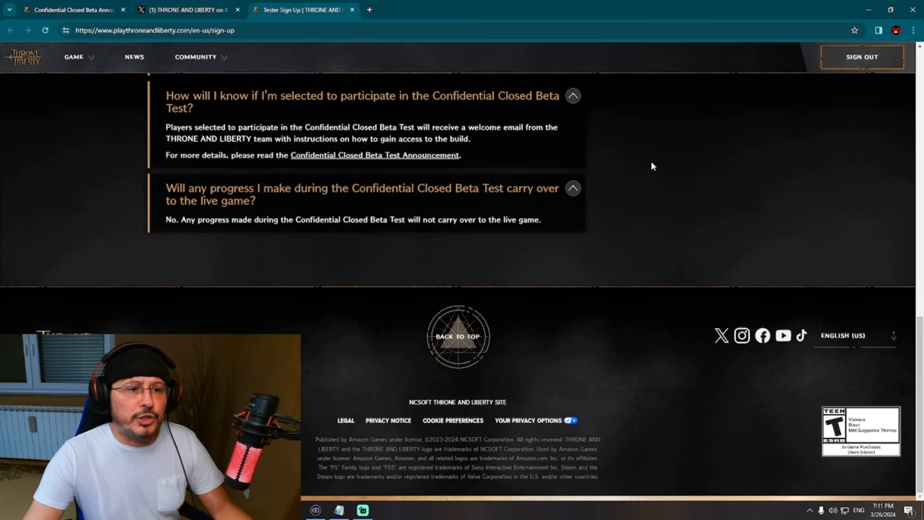
{"action": "mouse_move", "coordinate": [682, 166]}
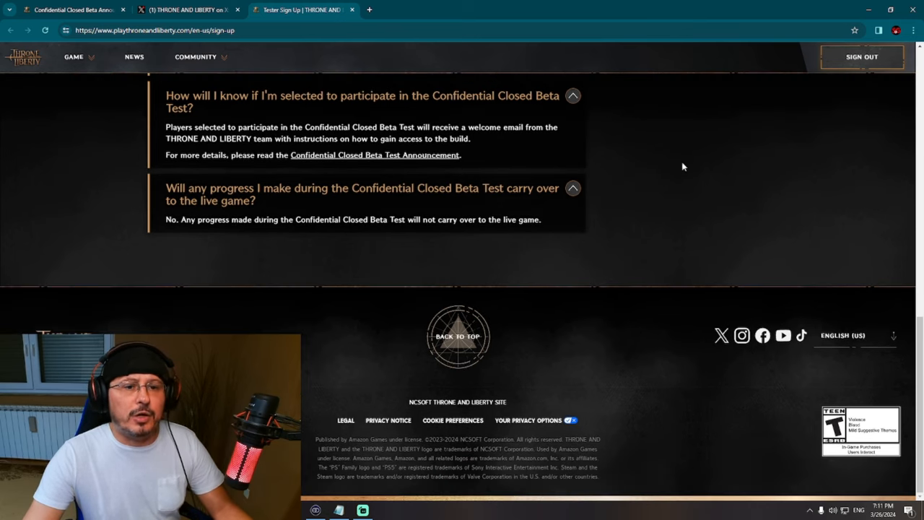
{"action": "mouse_move", "coordinate": [632, 183]}
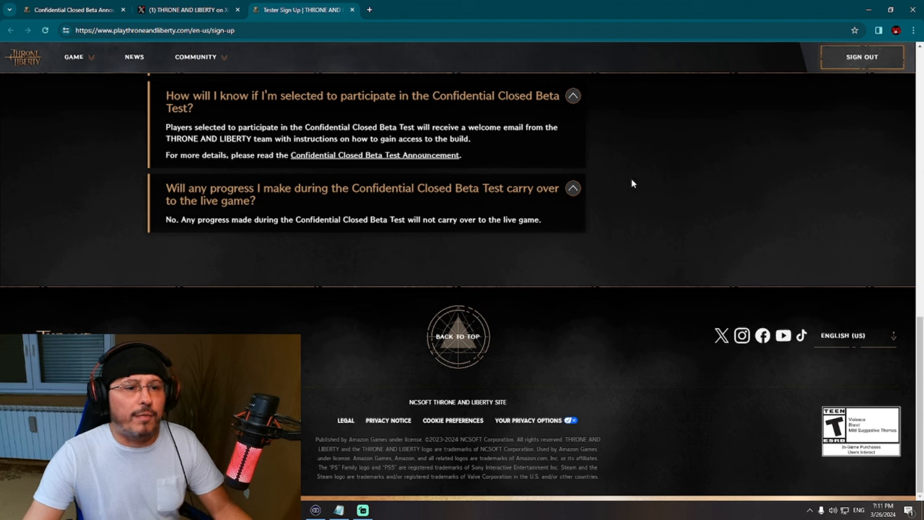
{"action": "mouse_move", "coordinate": [625, 188]}
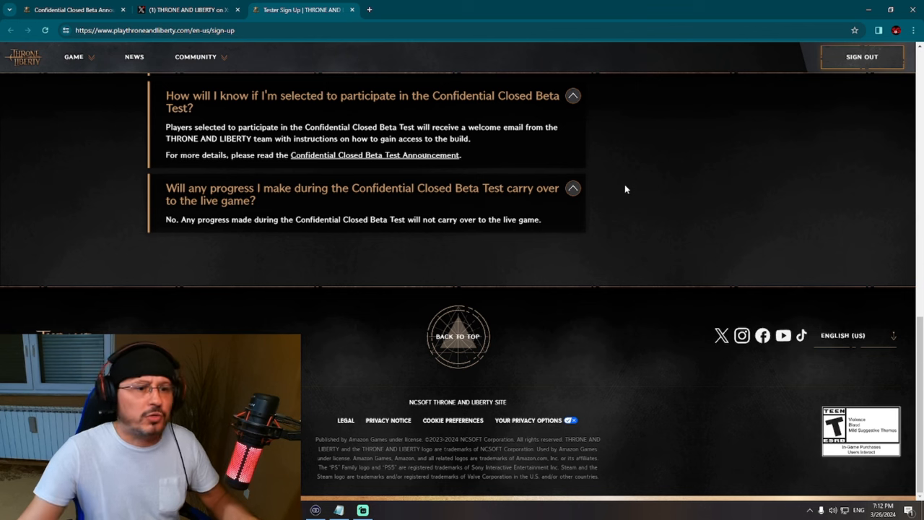
{"action": "mouse_move", "coordinate": [655, 168]}
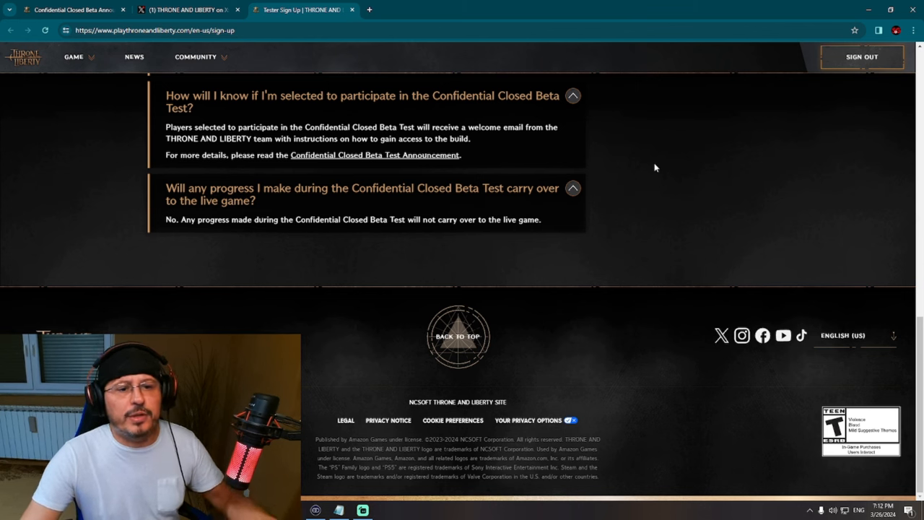
{"action": "mouse_move", "coordinate": [652, 177]}
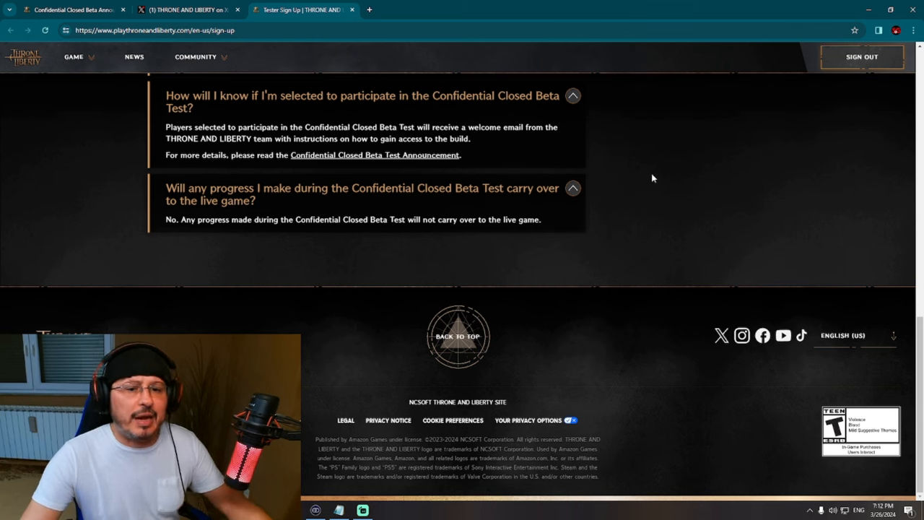
Step: Scroll back up to the FAQ heading showing the beta start date and platforms answers
{"action": "scroll", "scroll_direction": "up", "scroll_amount": 3}
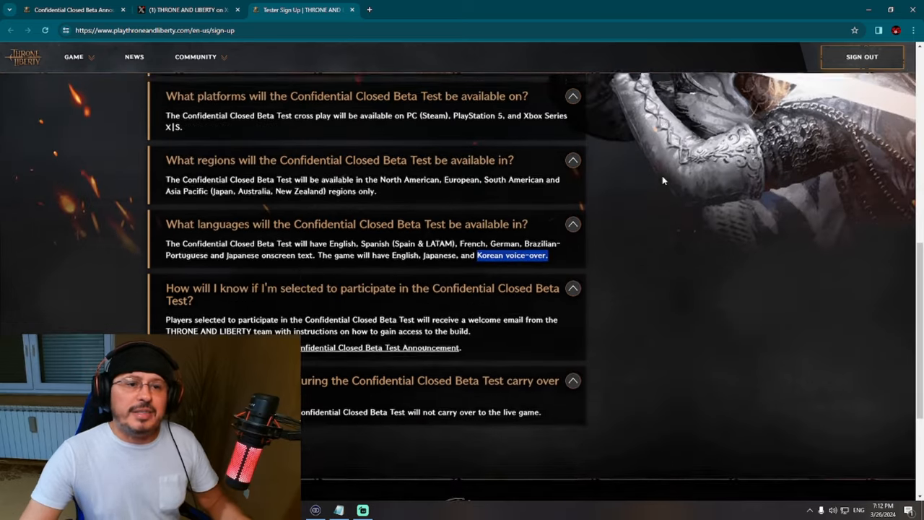
{"action": "scroll", "scroll_direction": "up", "scroll_amount": 3}
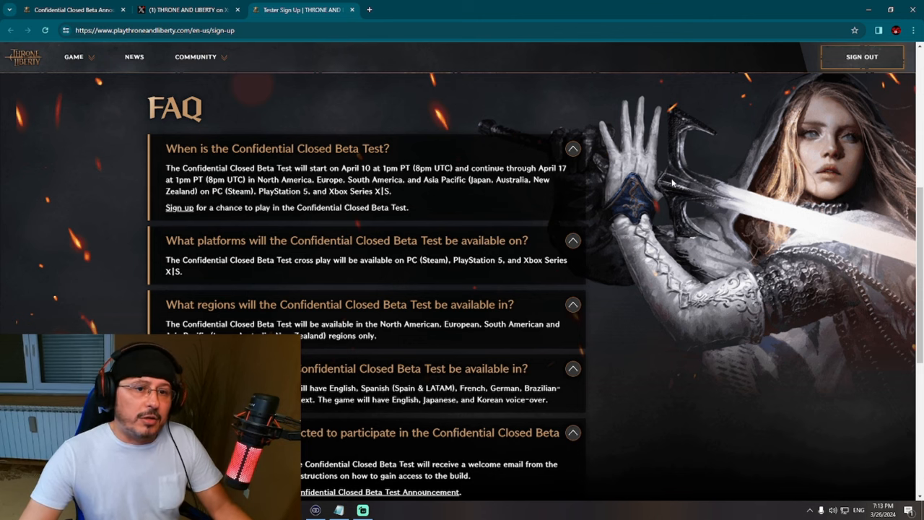
{"action": "scroll", "scroll_direction": "down", "scroll_amount": 3}
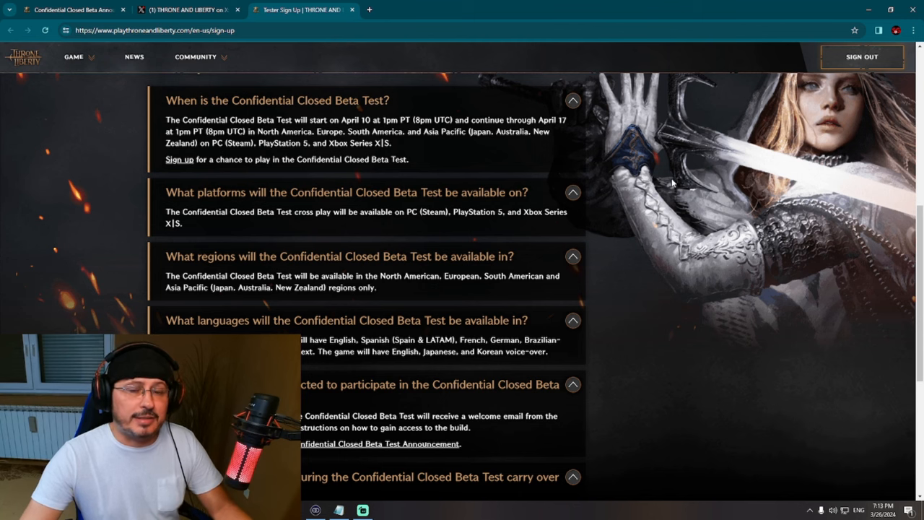
{"action": "scroll", "scroll_direction": "up", "scroll_amount": 3}
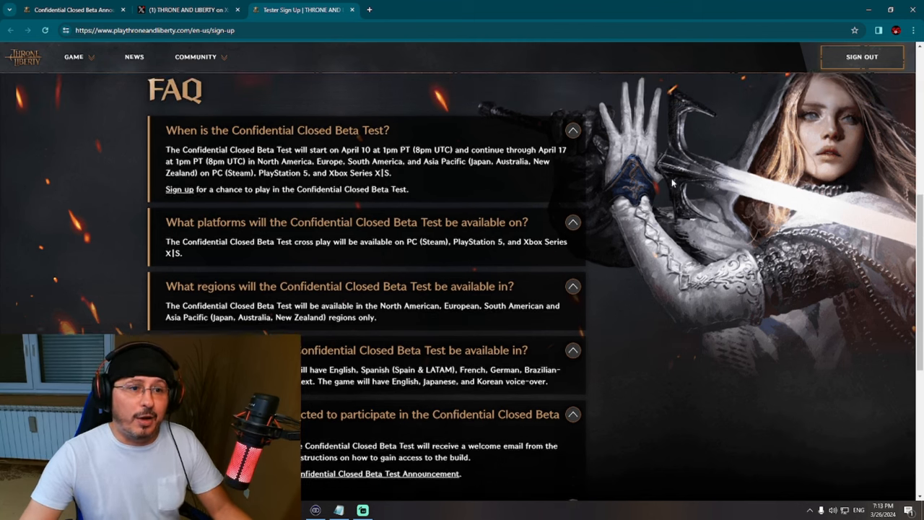